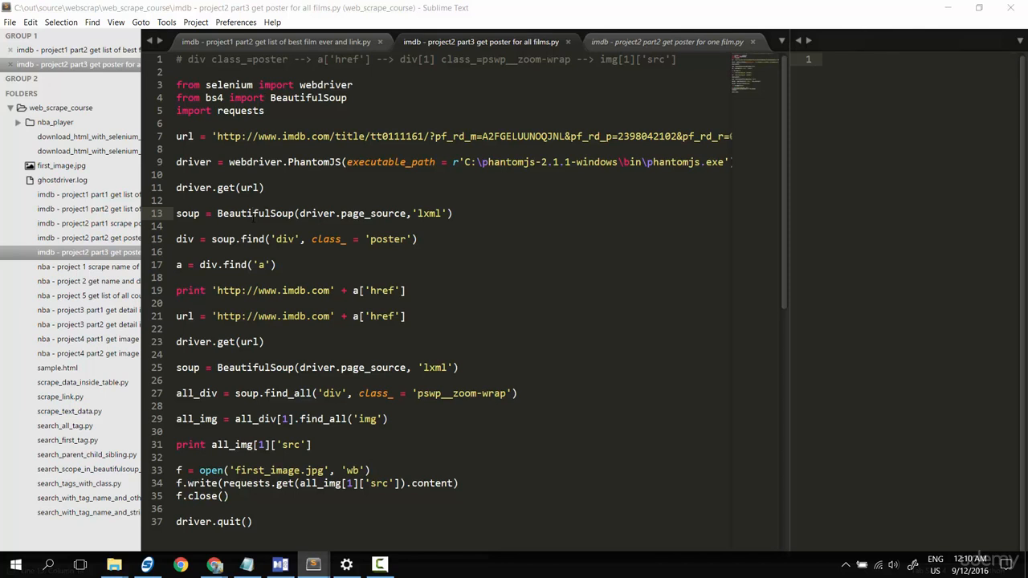
# - Bring the Film class and get_film_list code from the list script into 'get poster for all films.py'
pyautogui.click(289, 42)
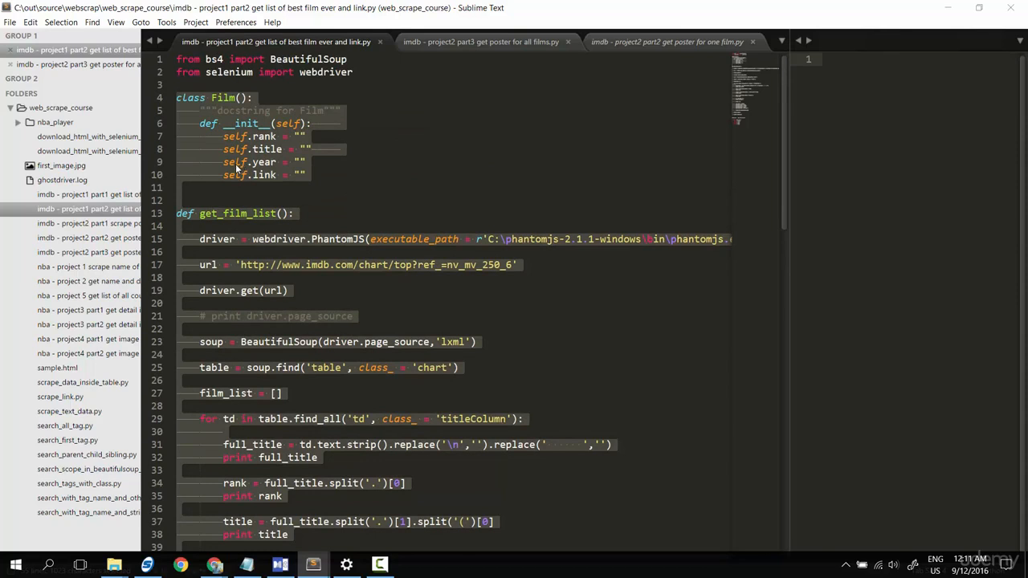
pyautogui.click(488, 42)
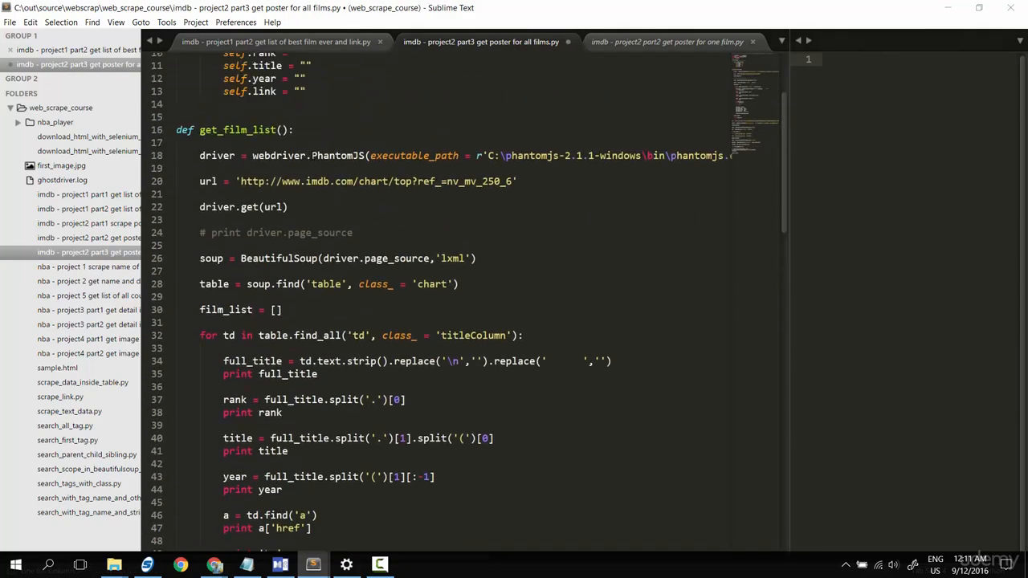
pyautogui.scroll(-3)
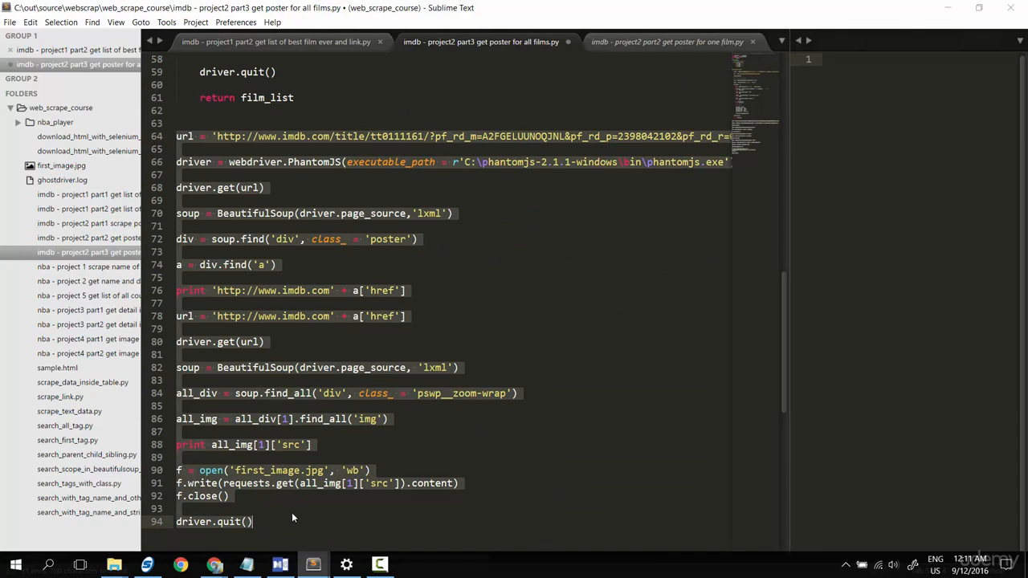
pyautogui.moveTo(247, 424)
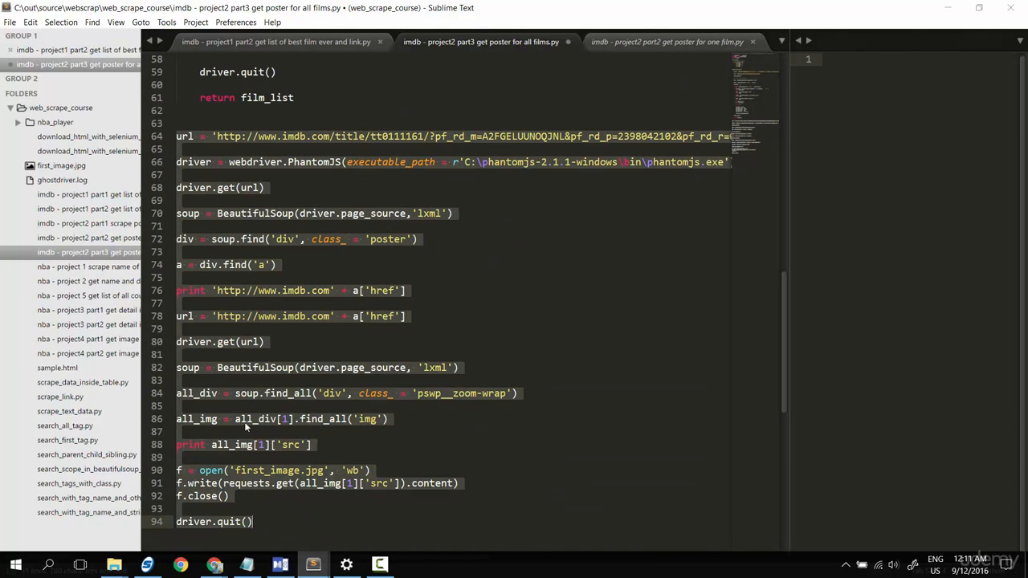
pyautogui.moveTo(276, 400)
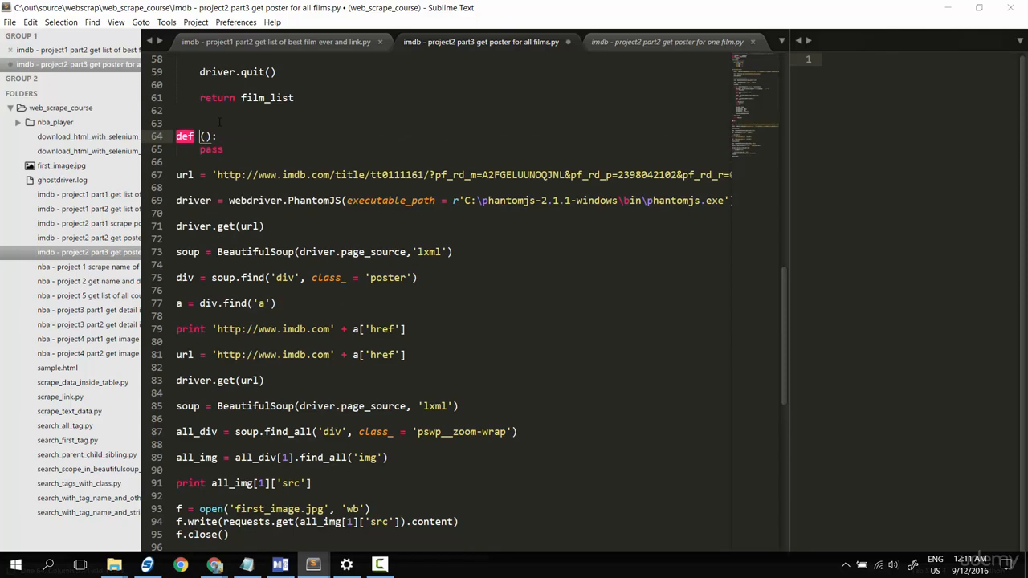
# - Write 'def download_all_posters(film_list):' with a 'for film in film_list:' loop inside it
pyautogui.write('download_al')
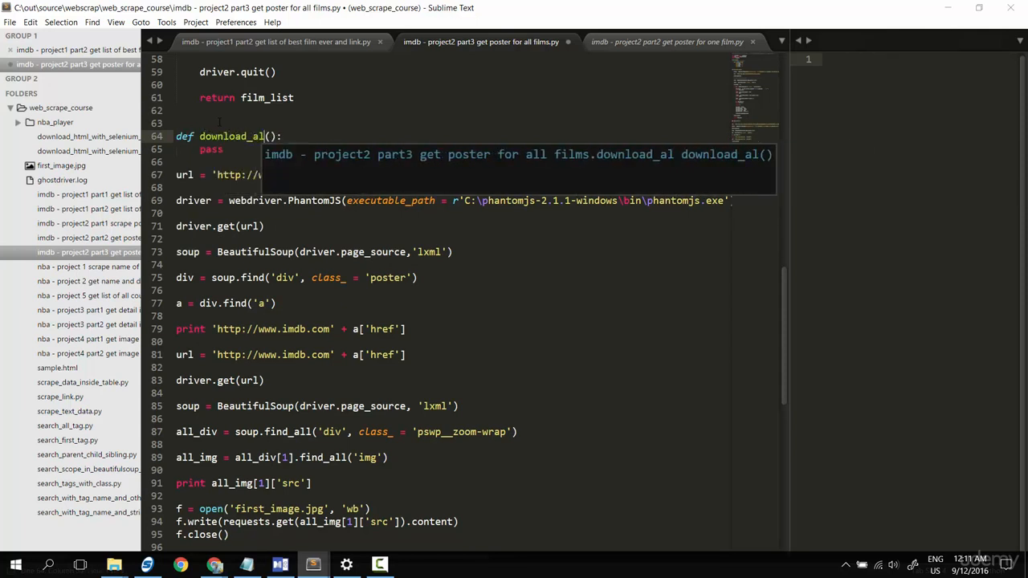
pyautogui.write('_posters')
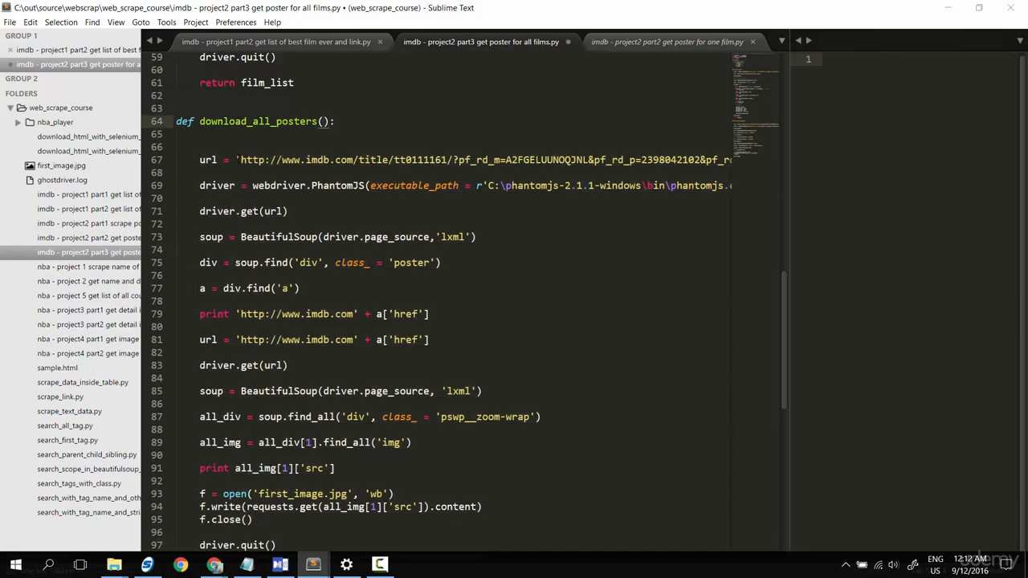
pyautogui.write('film_list')
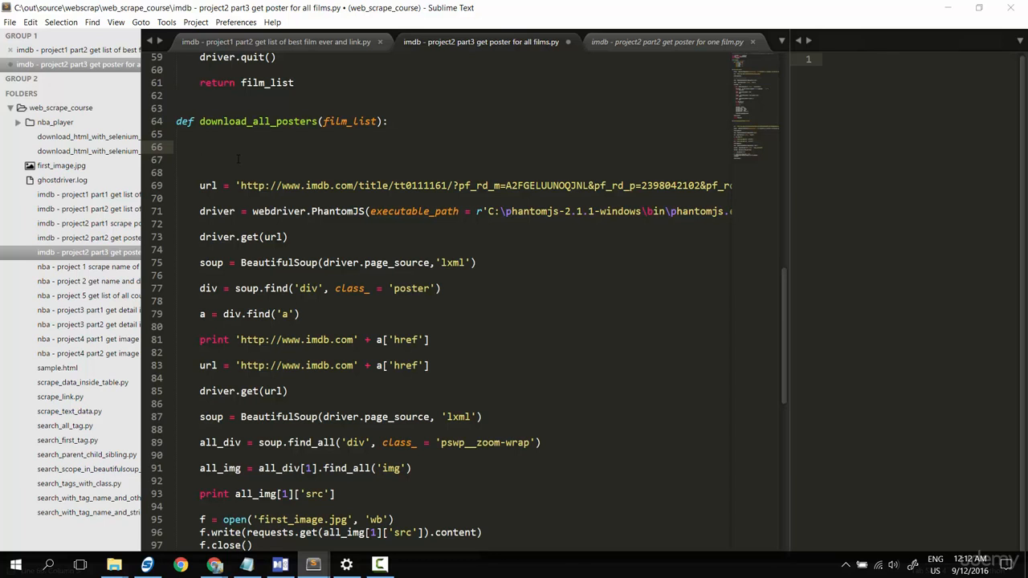
pyautogui.write('for film in')
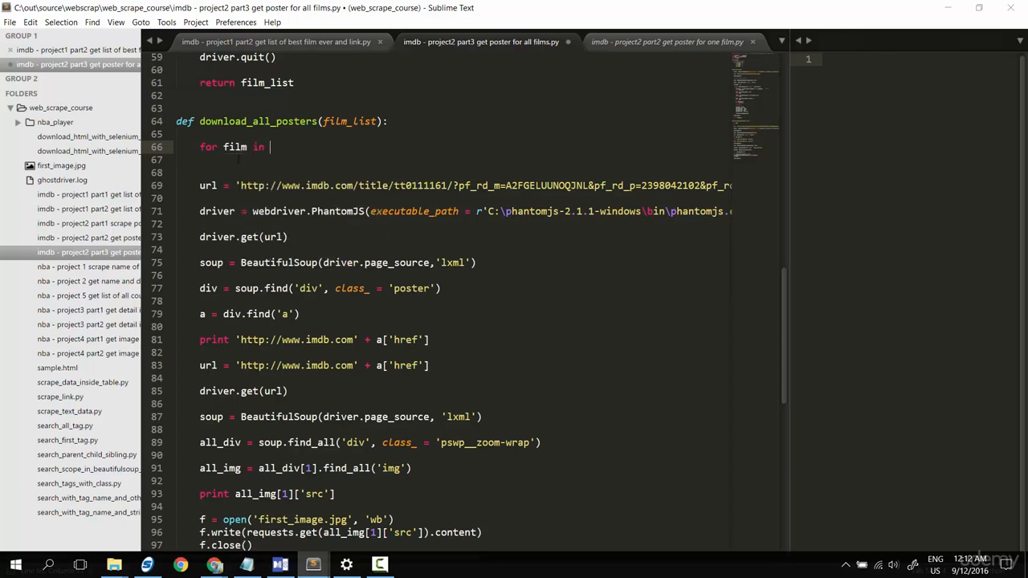
pyautogui.write('film_list:')
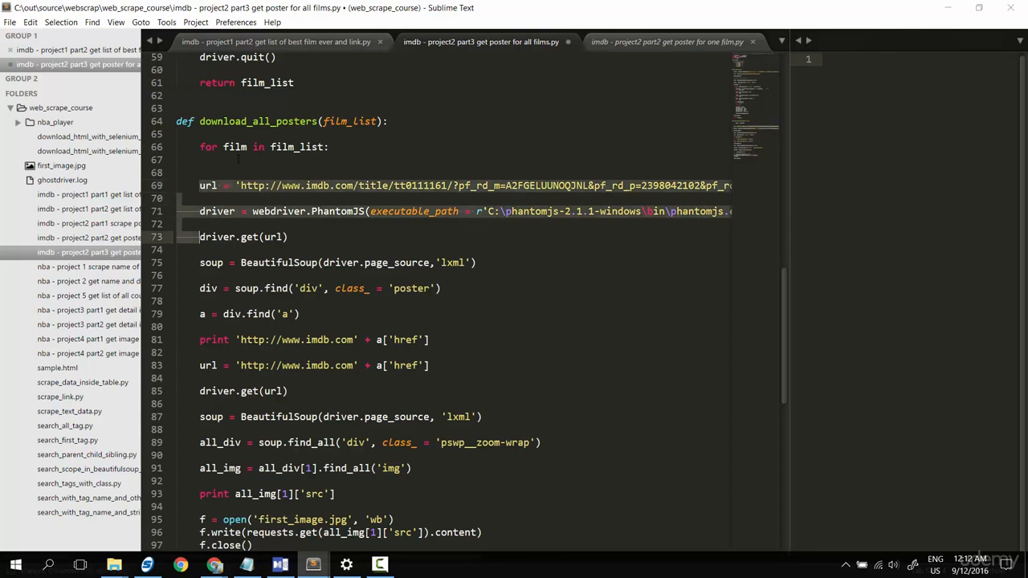
# - Indent the poster code under the loop and create the webdriver.PhantomJS driver before it
pyautogui.scroll(-3)
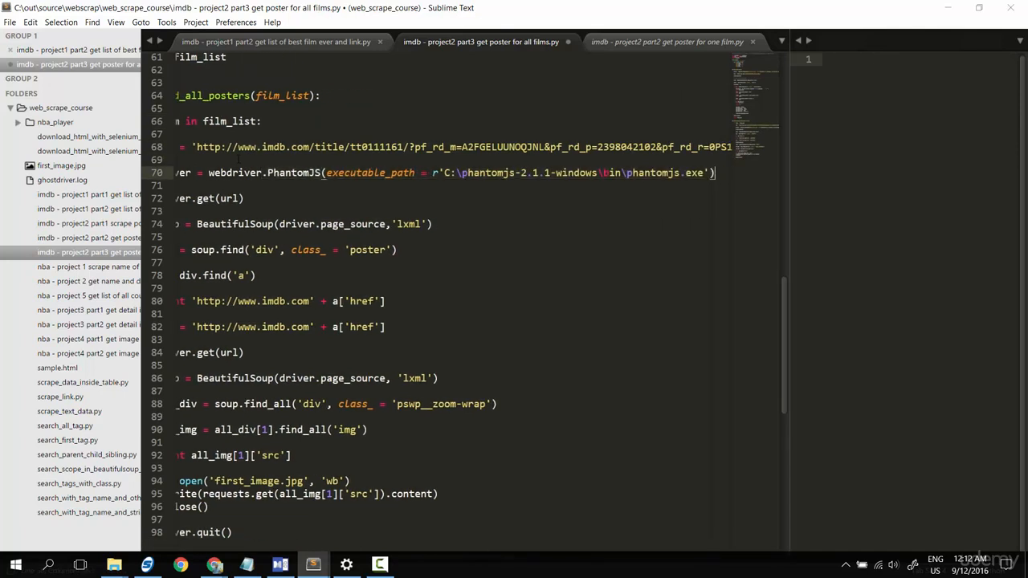
pyautogui.hscroll(-3)
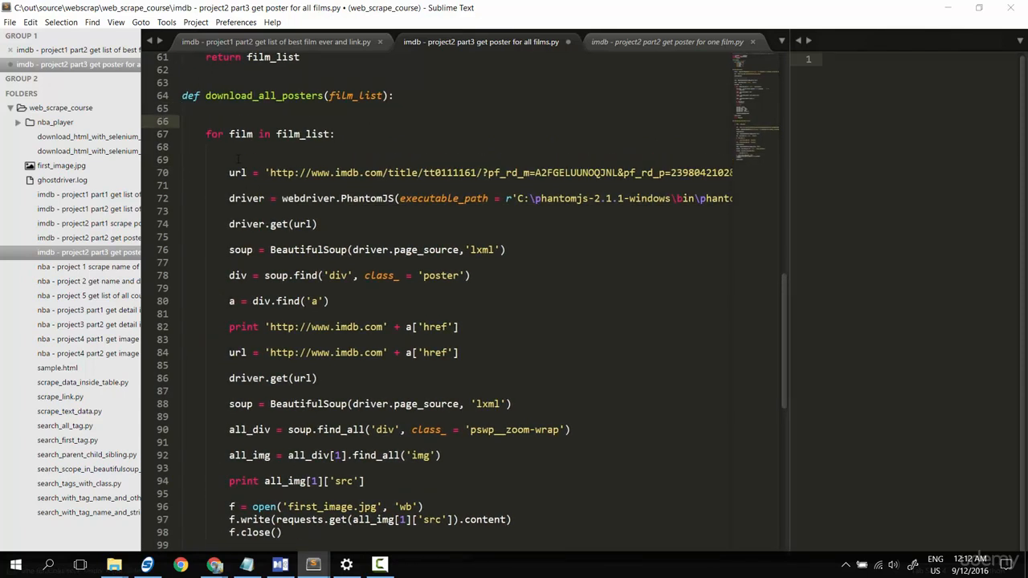
pyautogui.write('pas')
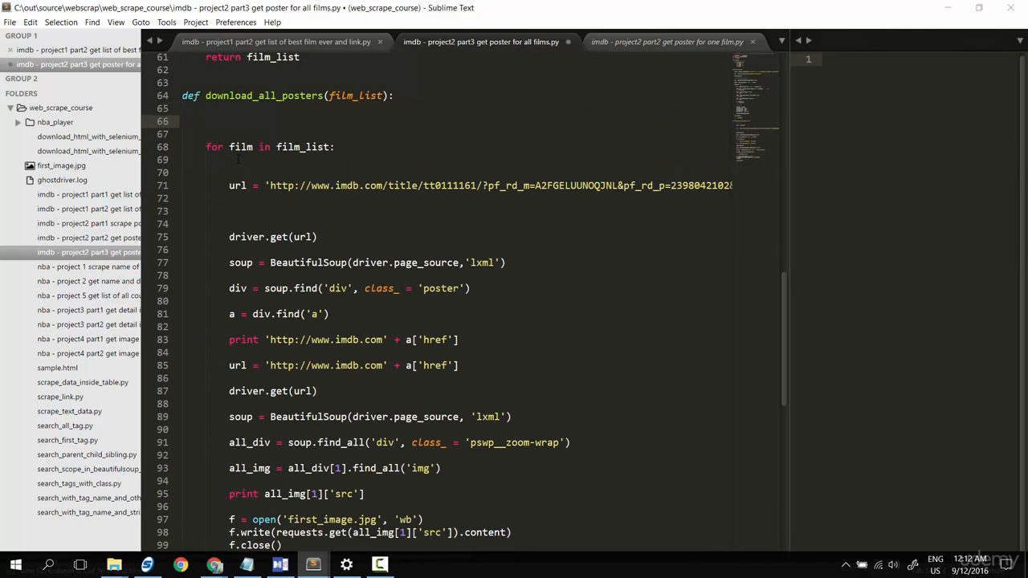
pyautogui.write("driver = webdriver.PhantomJS(executable_path = r'C:\\phantomjs-2.1.1-windows\\bin\\phantomjs.exe')")
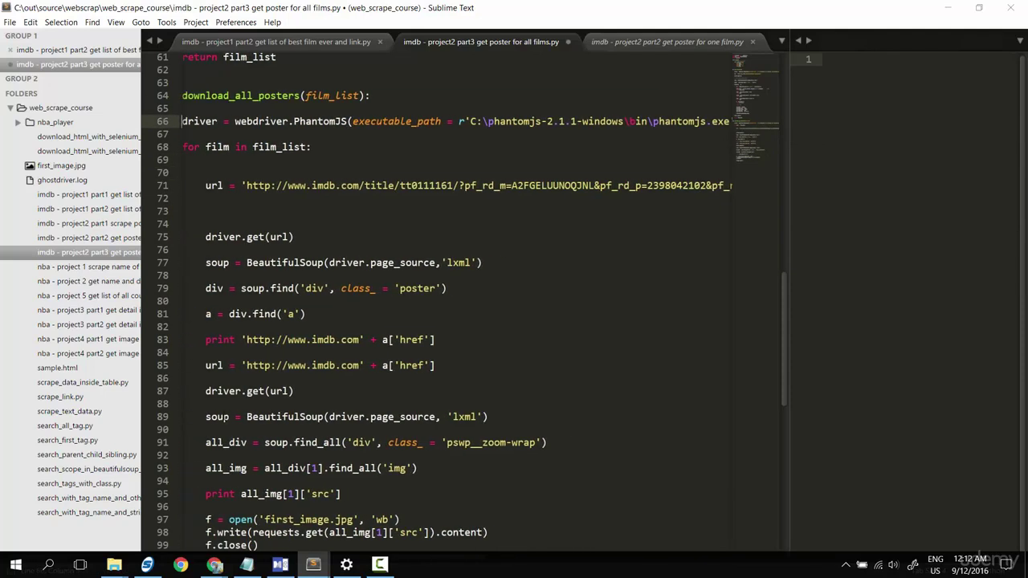
pyautogui.scroll(-3)
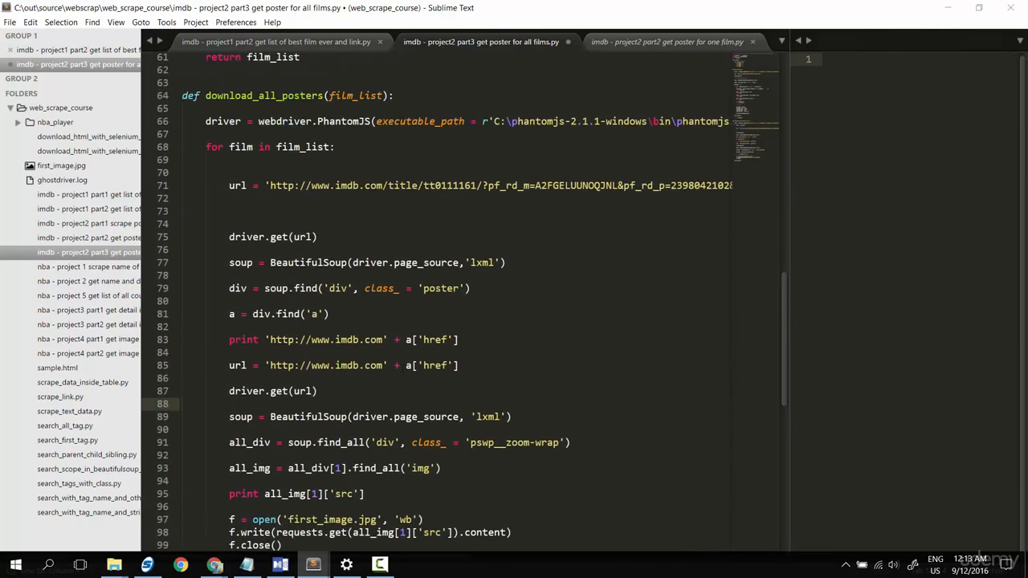
pyautogui.scroll(-3)
pyautogui.write('# ')
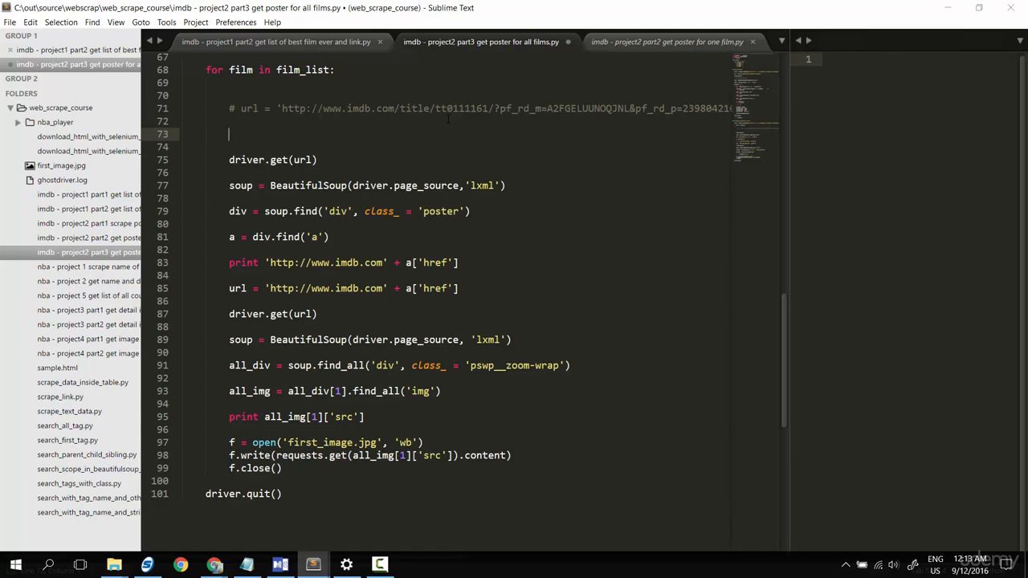
pyautogui.write('url =')
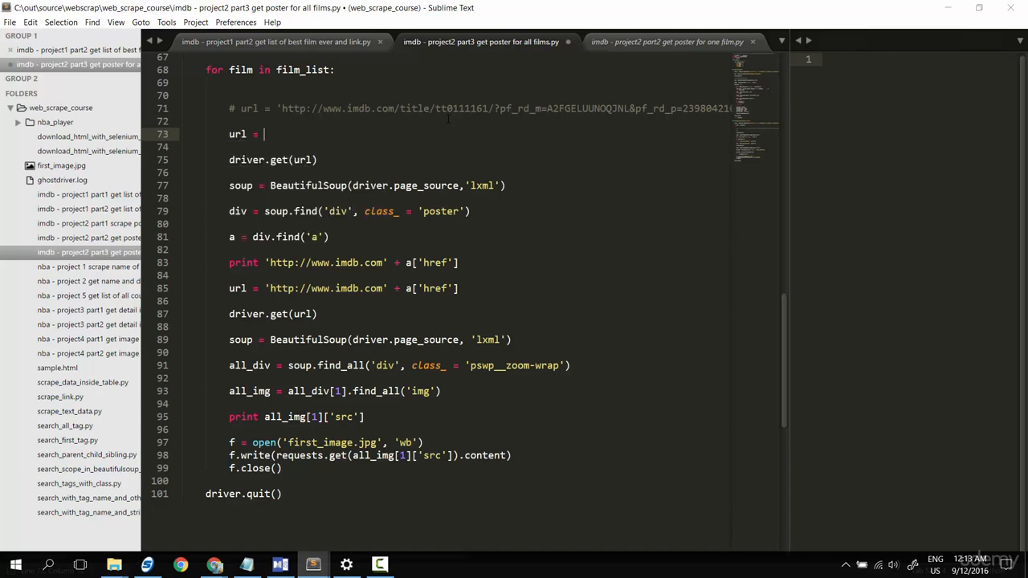
pyautogui.write('fil')
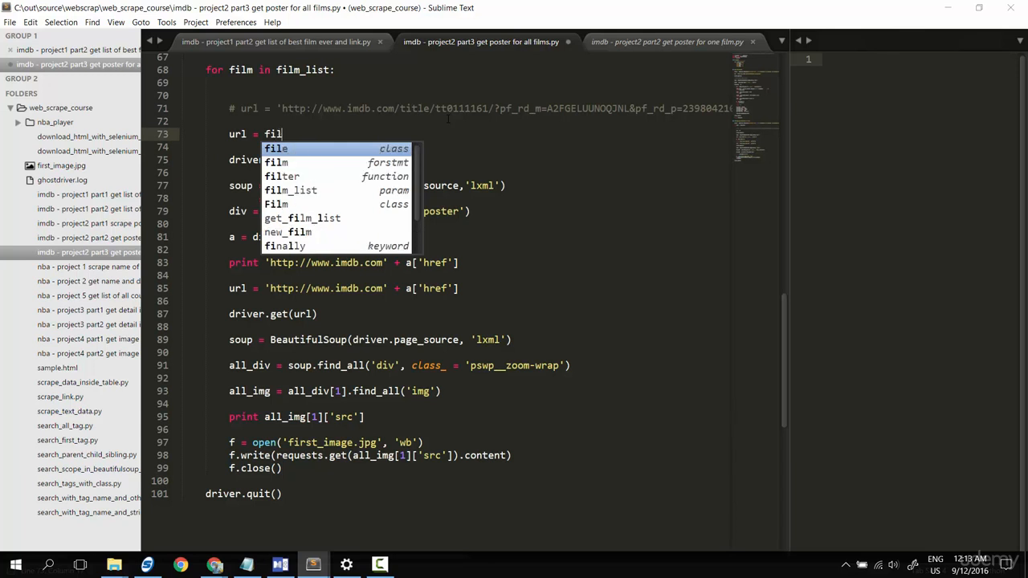
pyautogui.write('m')
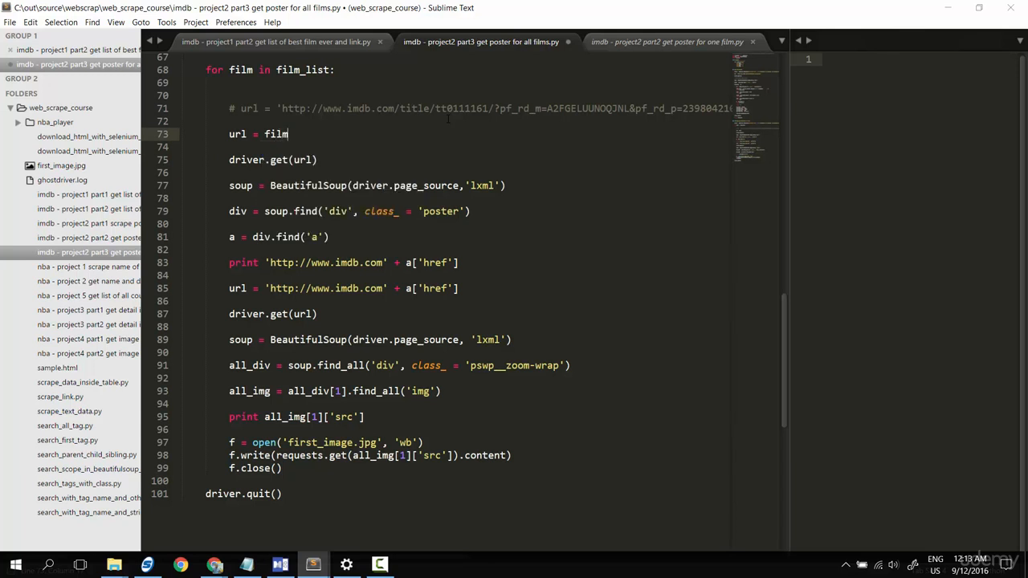
pyautogui.write('.link')
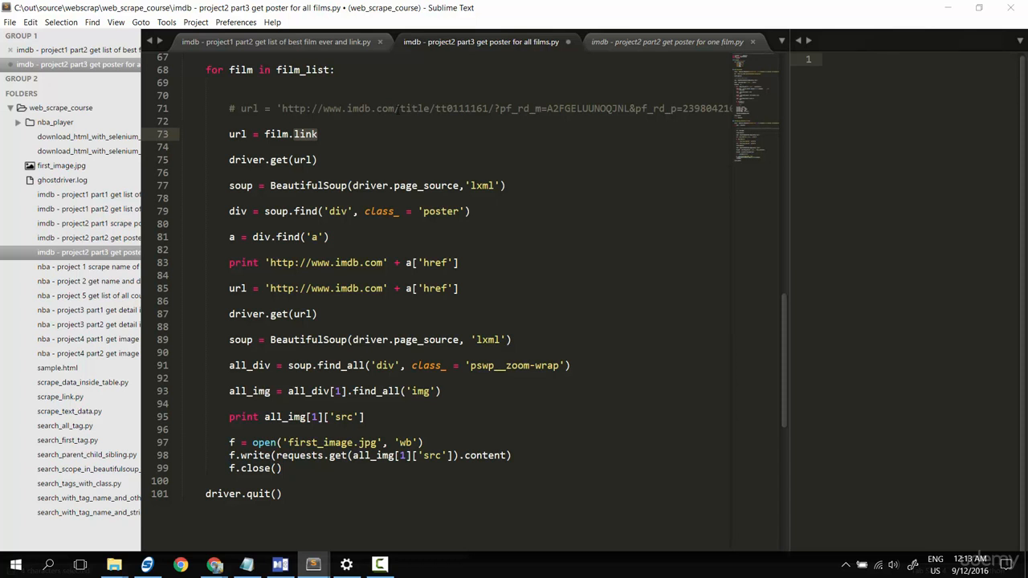
pyautogui.doubleClick(353, 110)
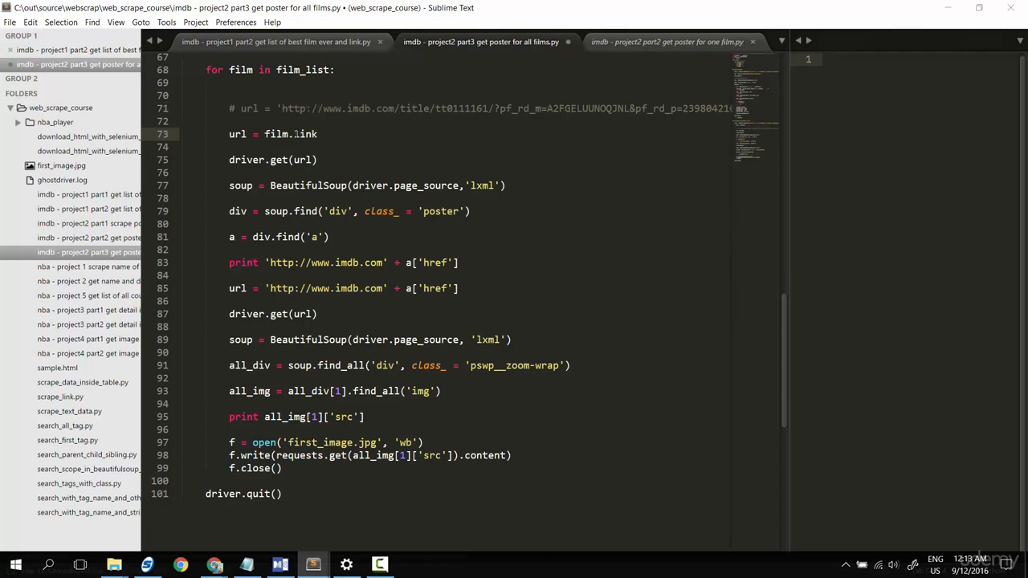
pyautogui.write("''")
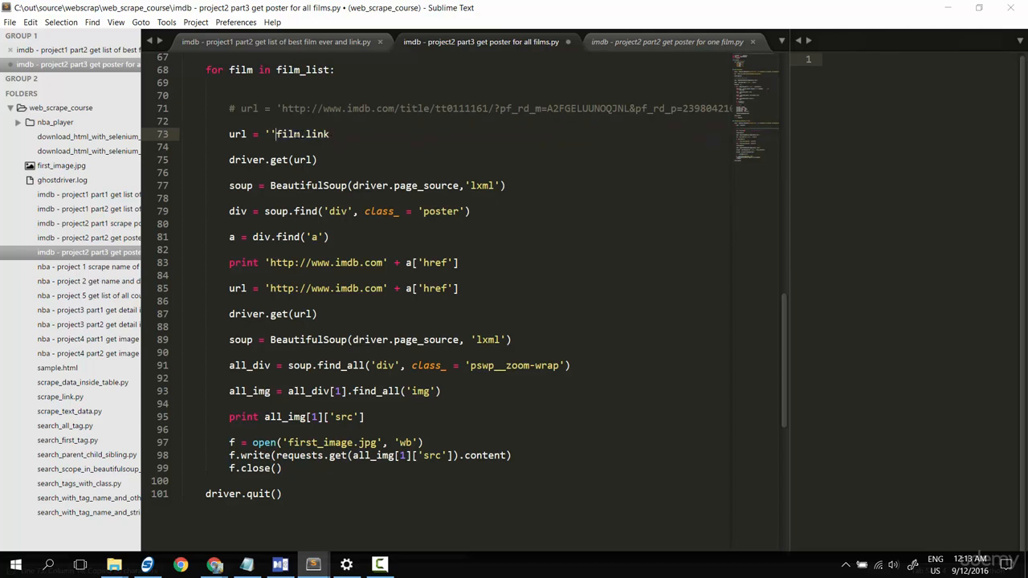
pyautogui.write('http://www.imdb.com/')
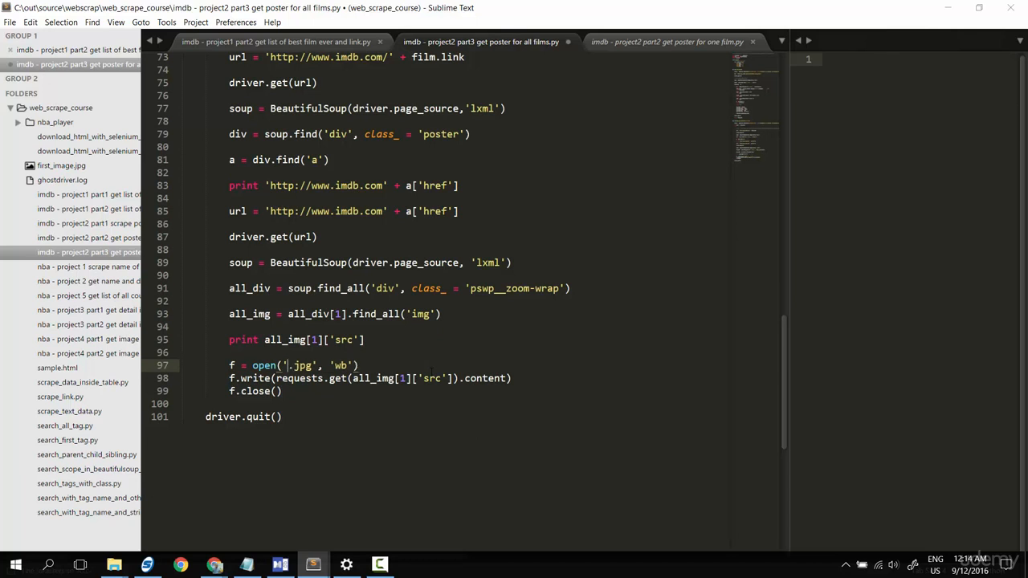
# - Format the .jpg filename with '{0}'.format(film.title)
pyautogui.write('{}')
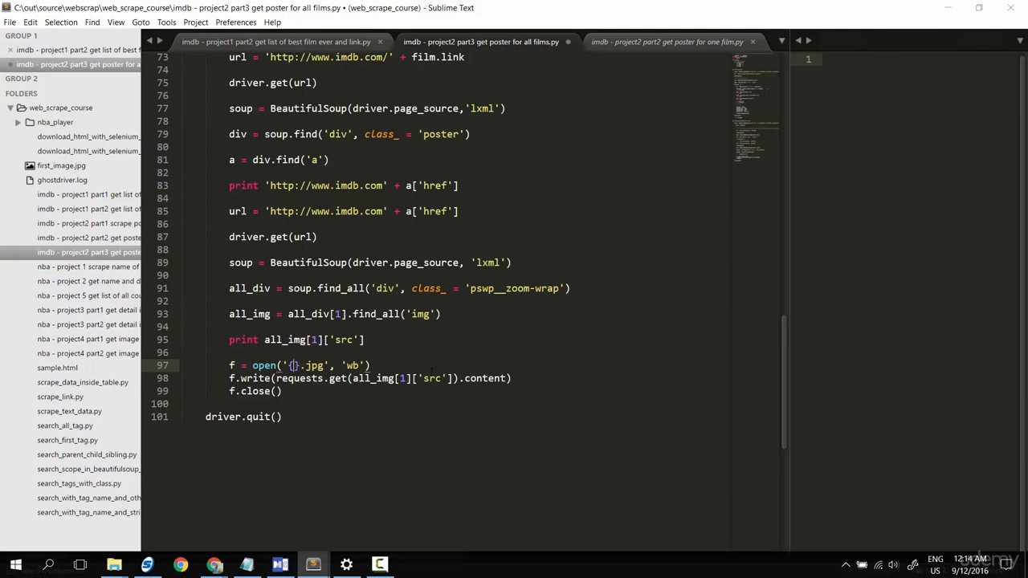
pyautogui.write('0')
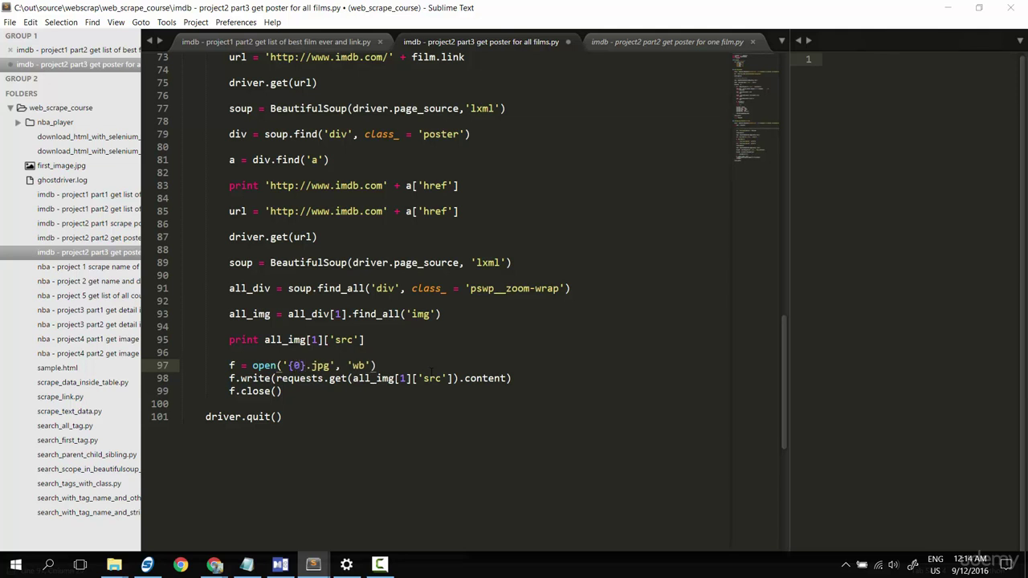
pyautogui.write('.format')
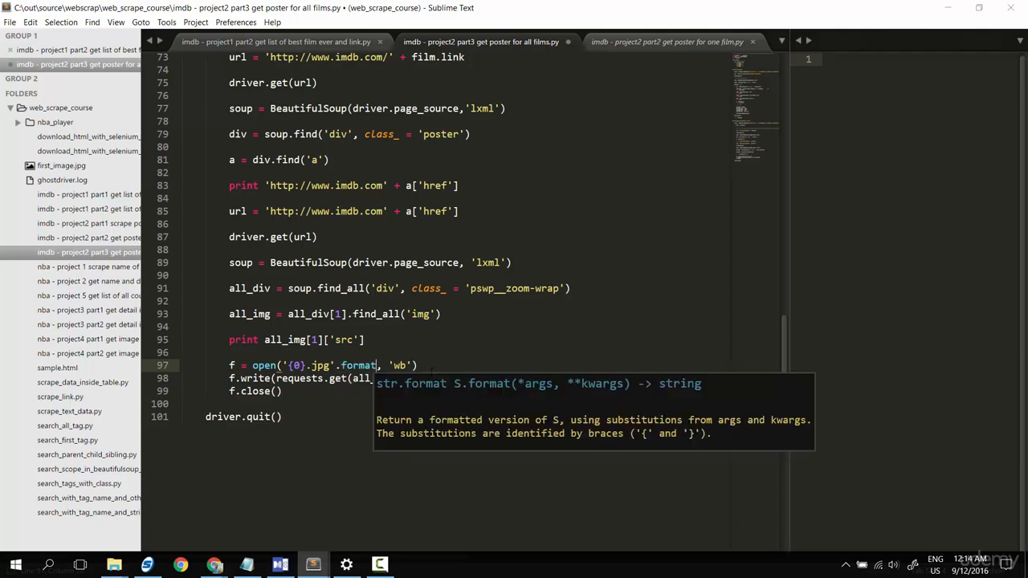
pyautogui.write('()')
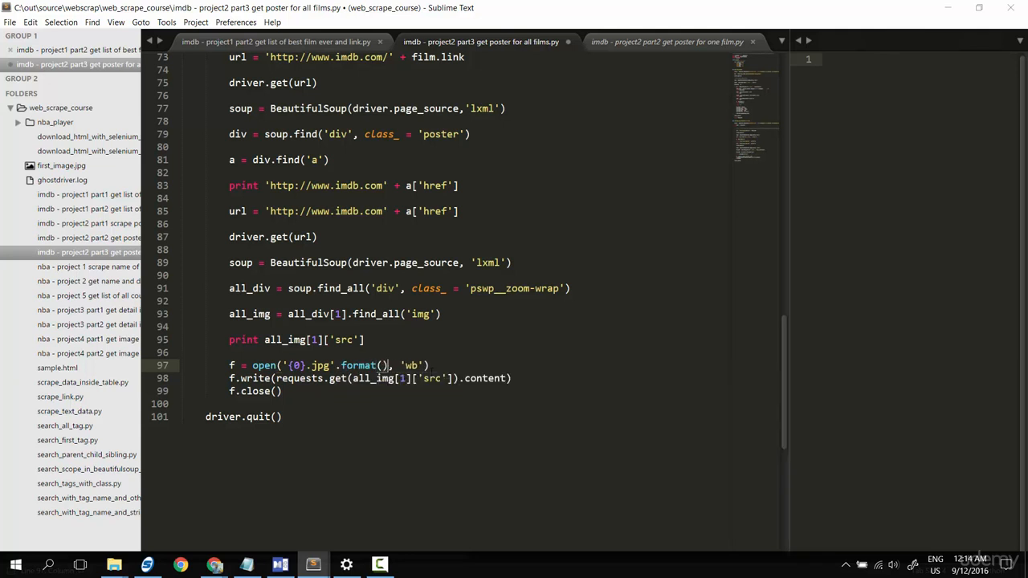
pyautogui.write('film.')
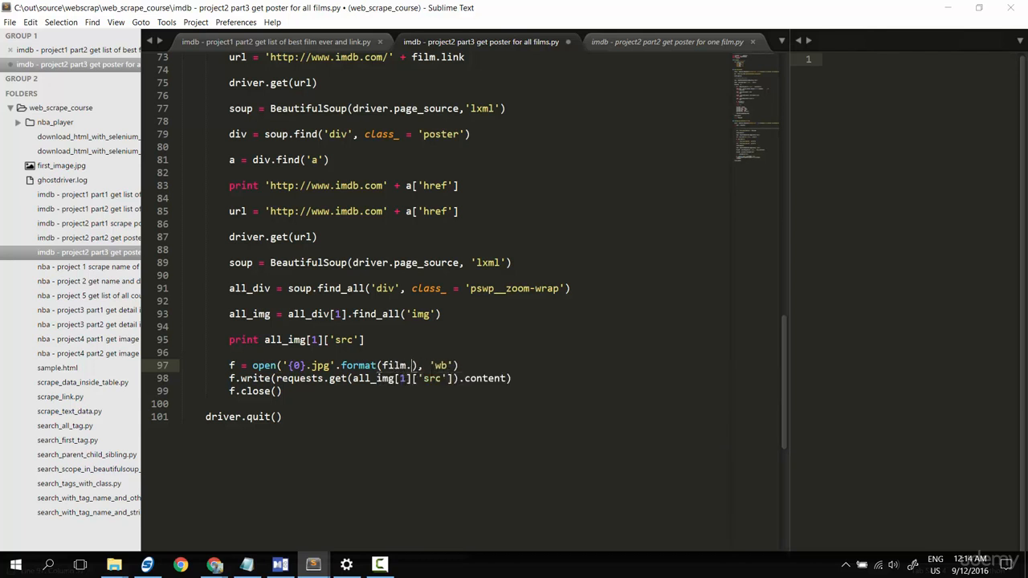
pyautogui.write('title')
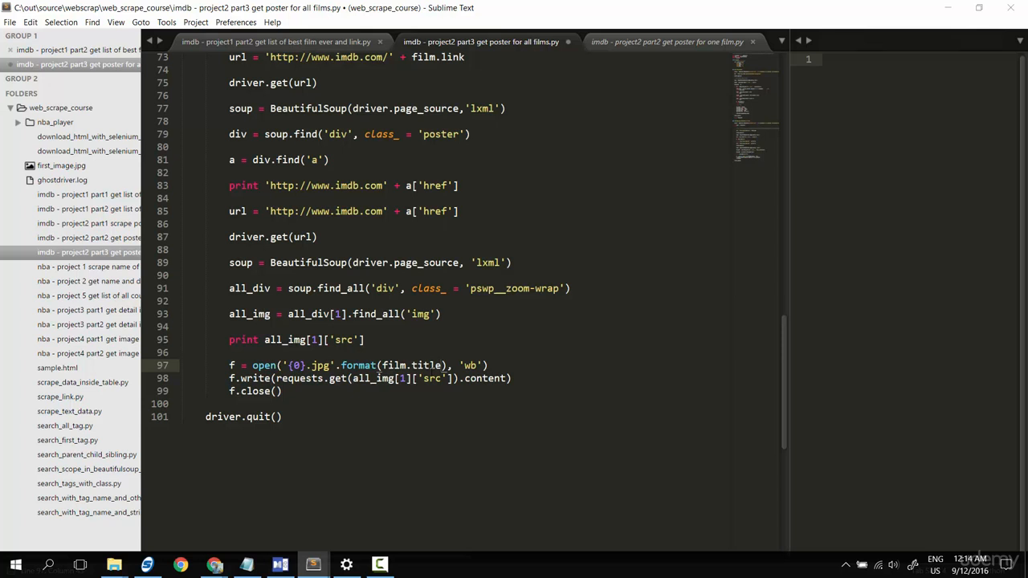
# - Encode the title as 'utf8' and strip colons with .replace(':','')
pyautogui.write('.')
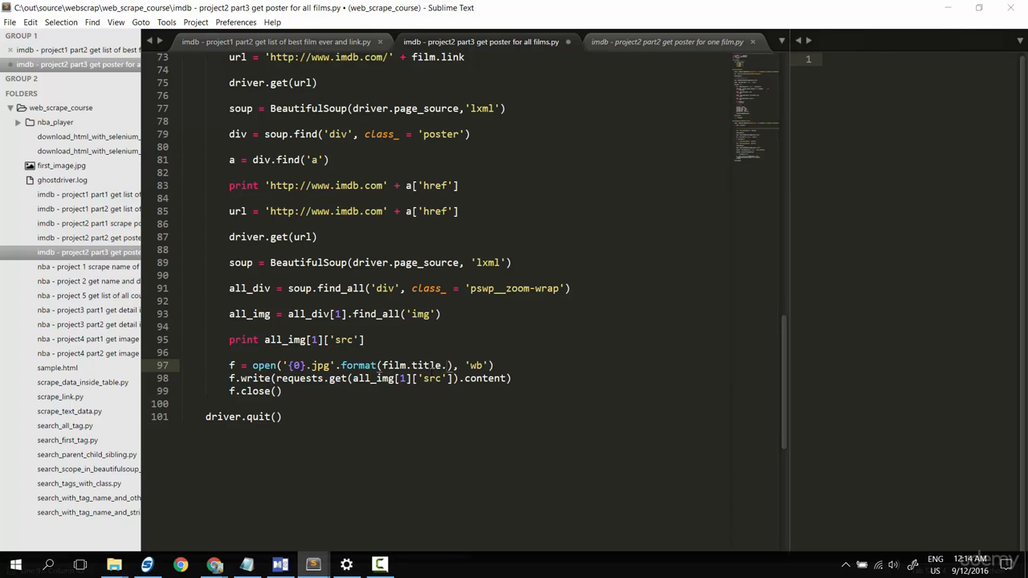
pyautogui.write("encode('u")
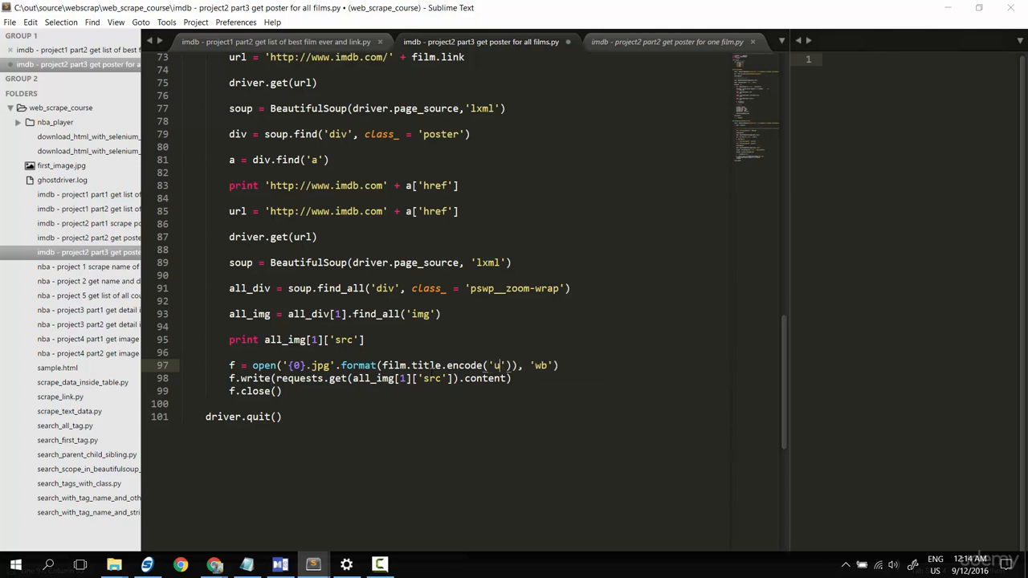
pyautogui.write('tf9')
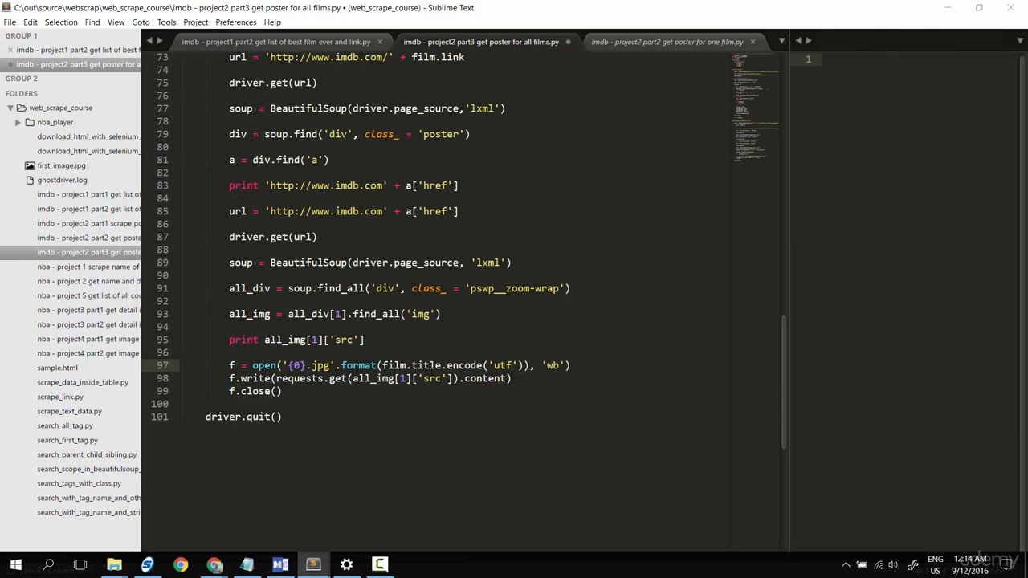
pyautogui.write('8')
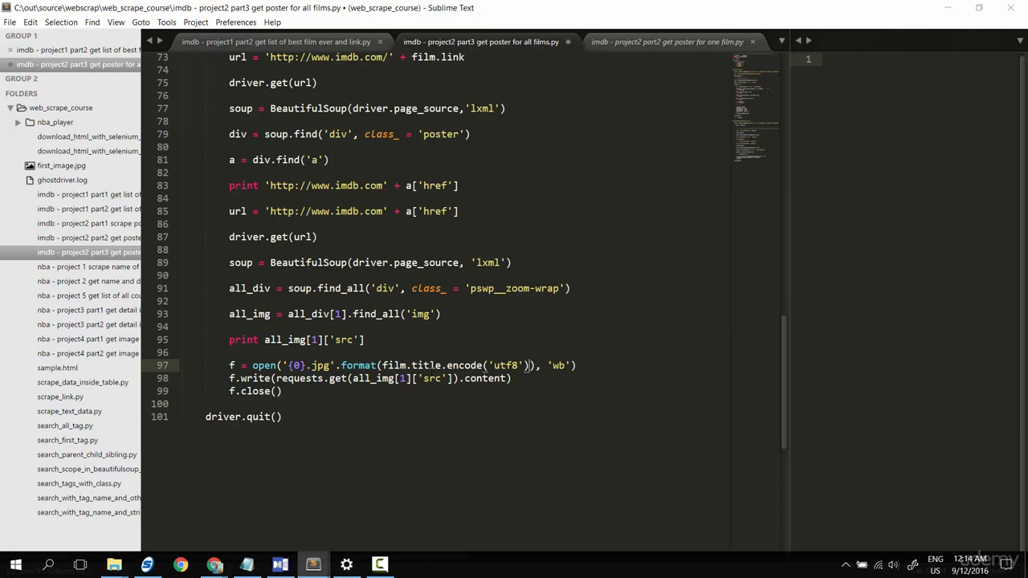
pyautogui.write('.replace')
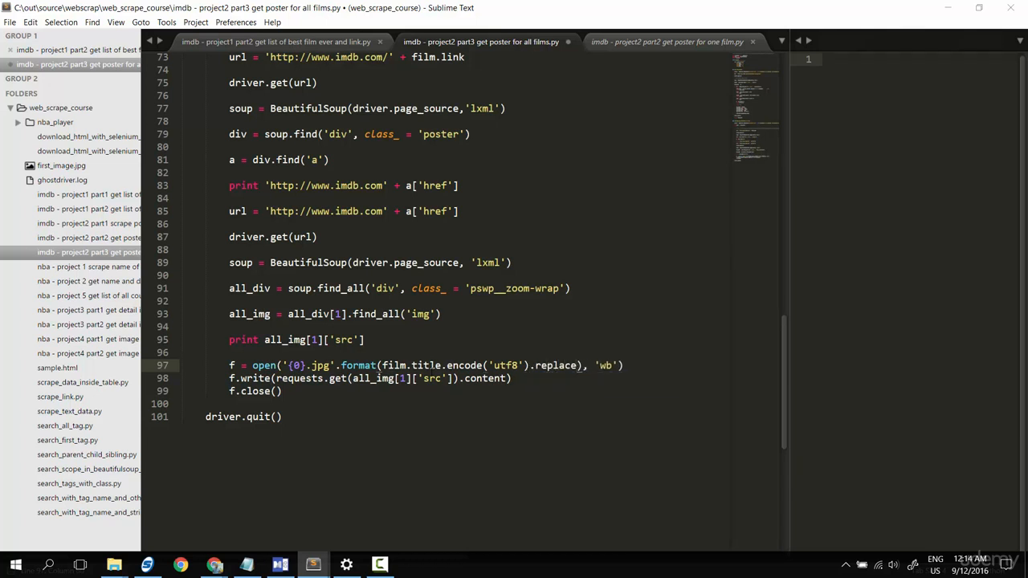
pyautogui.write('()')
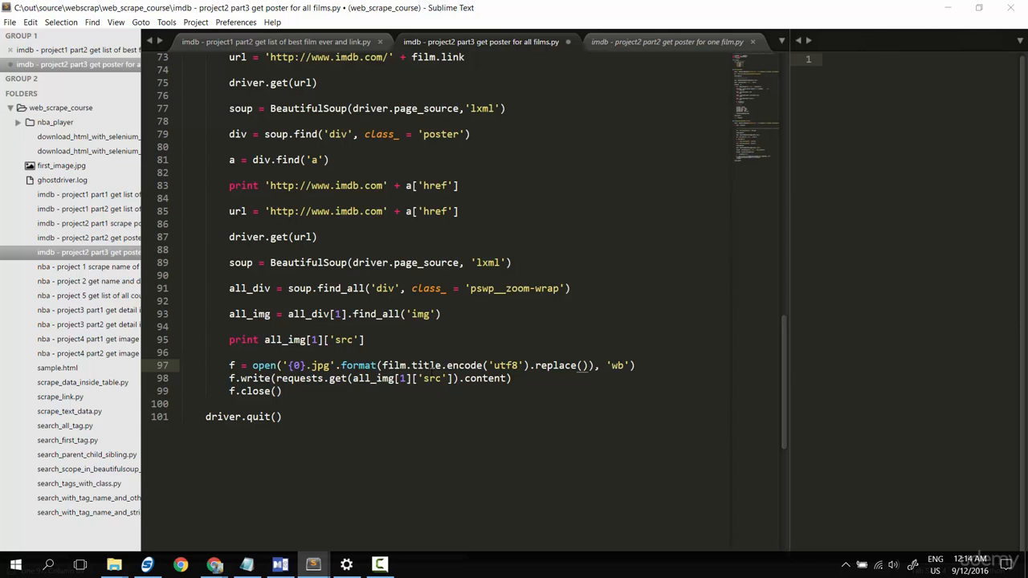
pyautogui.write("':','")
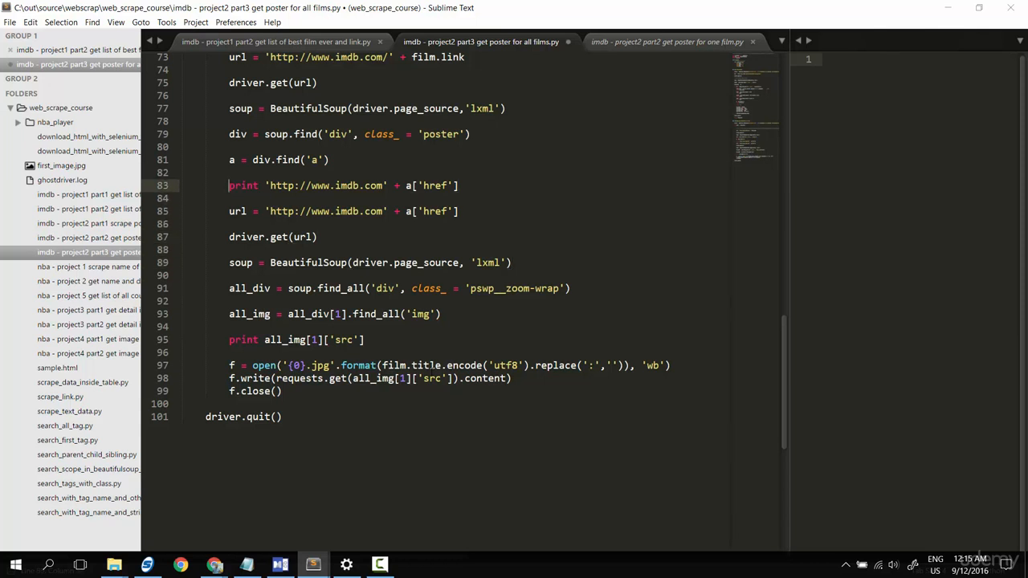
# - Comment out the print of the IMDb poster link with Ctrl+/
pyautogui.press('ctrl+/')
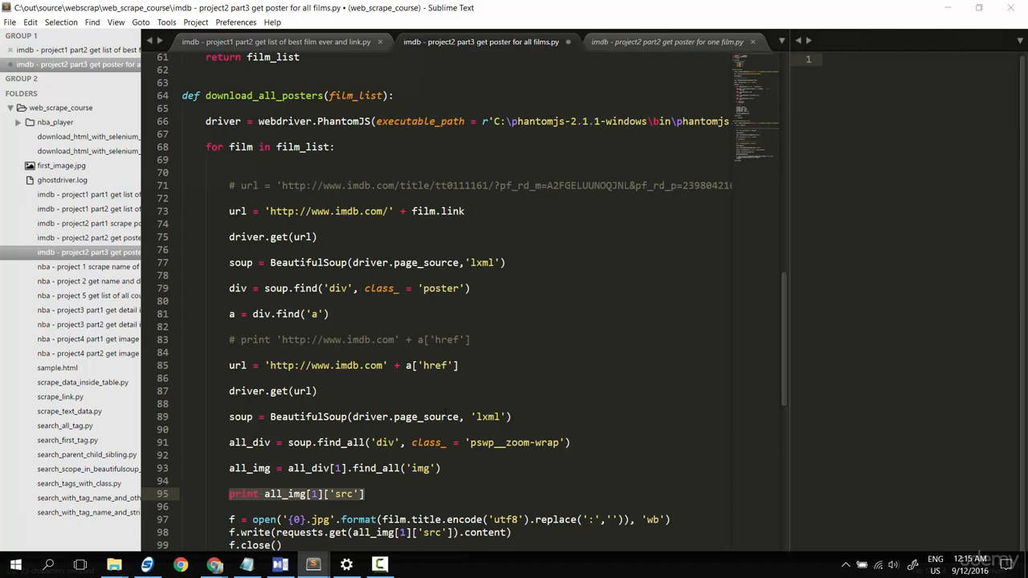
pyautogui.scroll(-3)
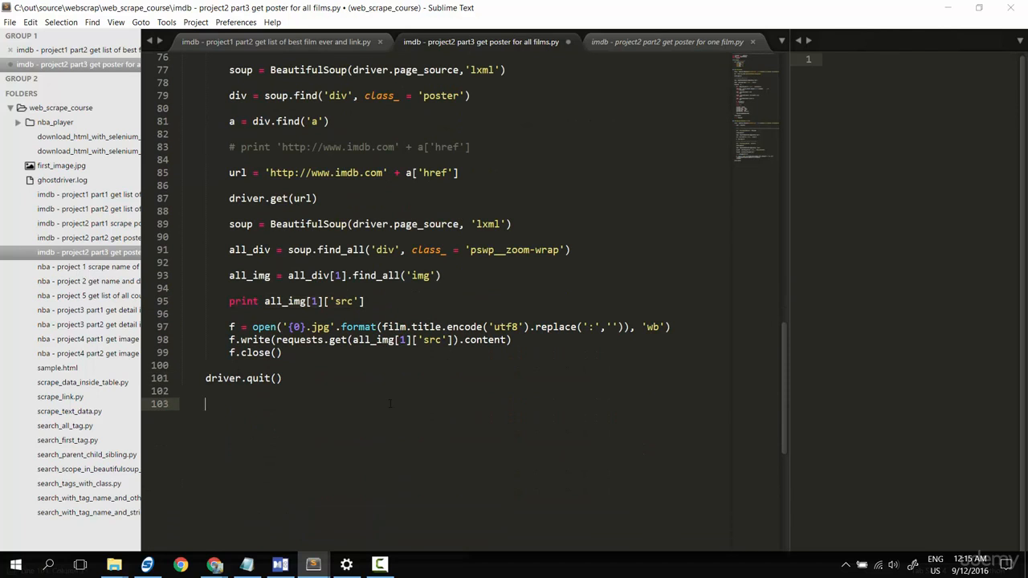
# - Add the call download_all_posters( get_film_list() ) at the end of the script via autocomplete
pyautogui.write('dow')
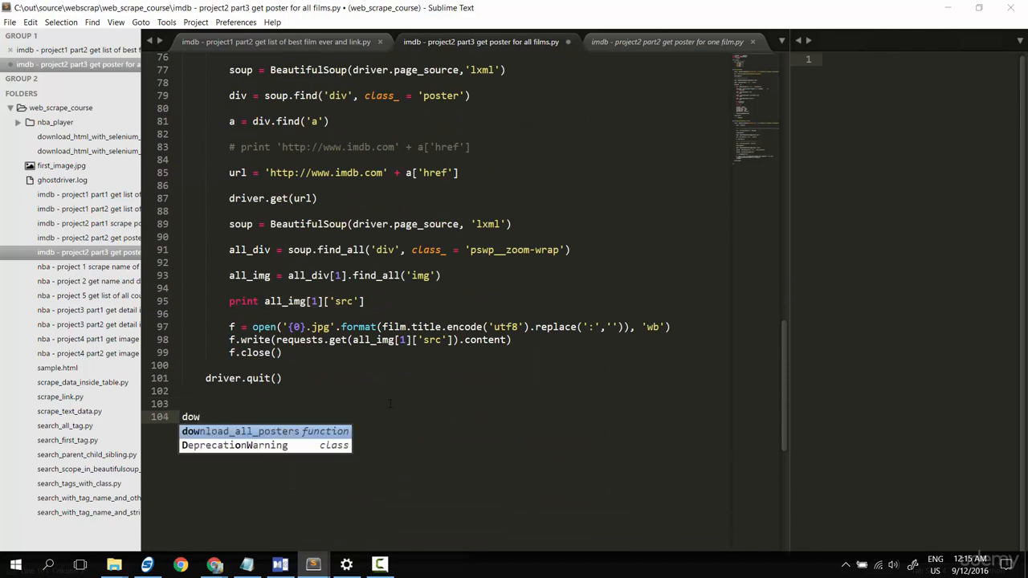
pyautogui.press('Tab')
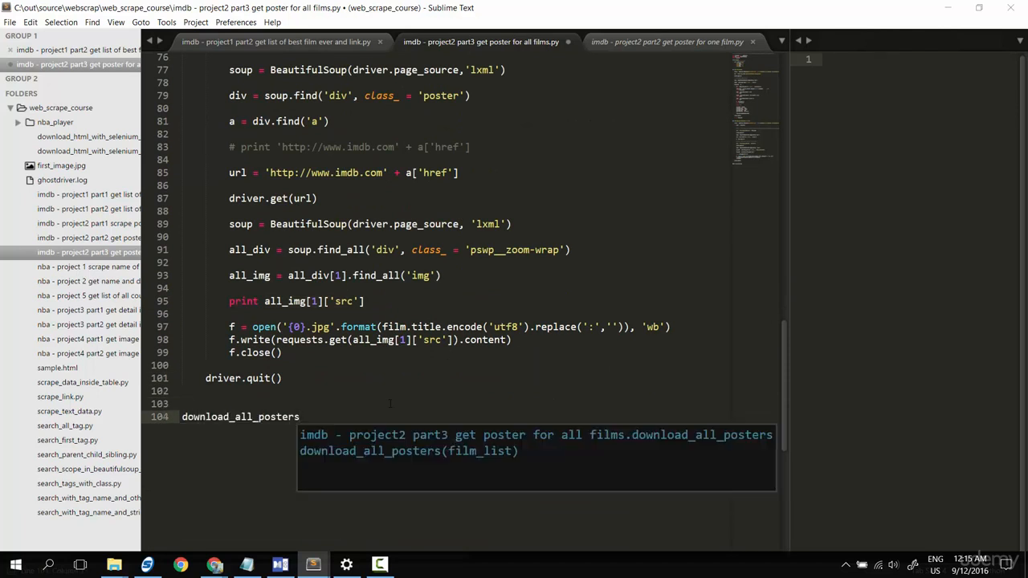
pyautogui.write('( g')
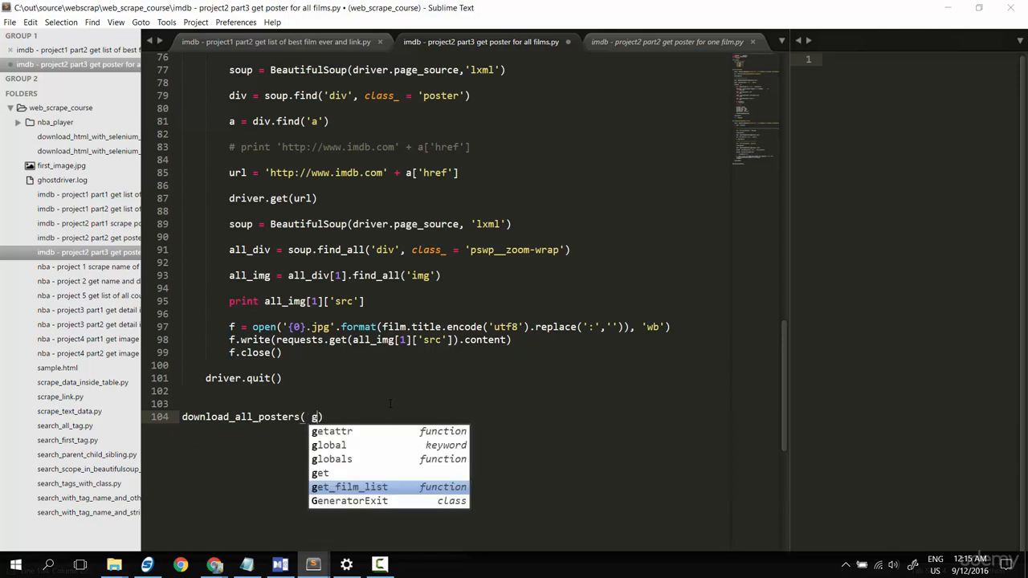
pyautogui.press('Tab')
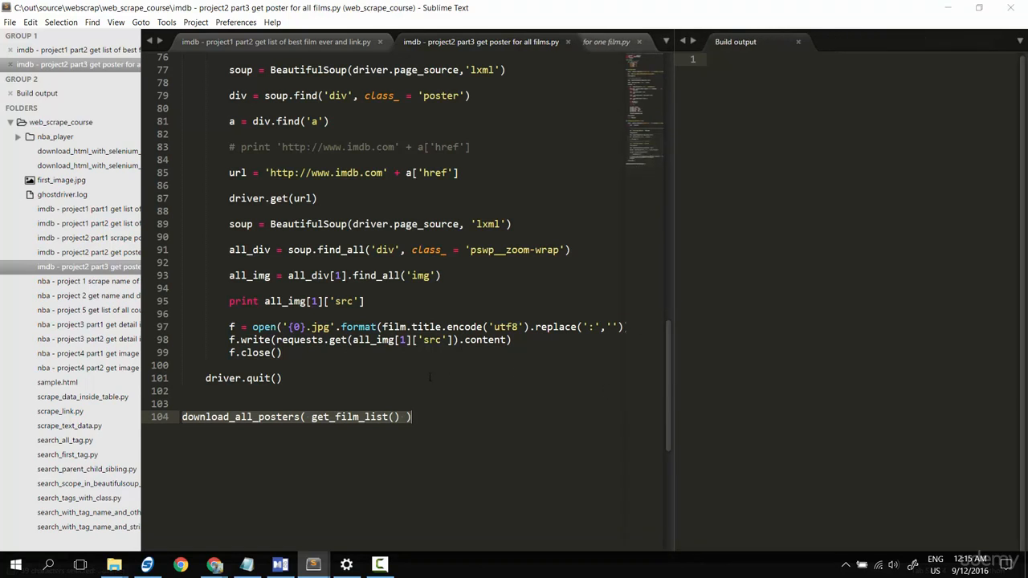
pyautogui.moveTo(674, 275)
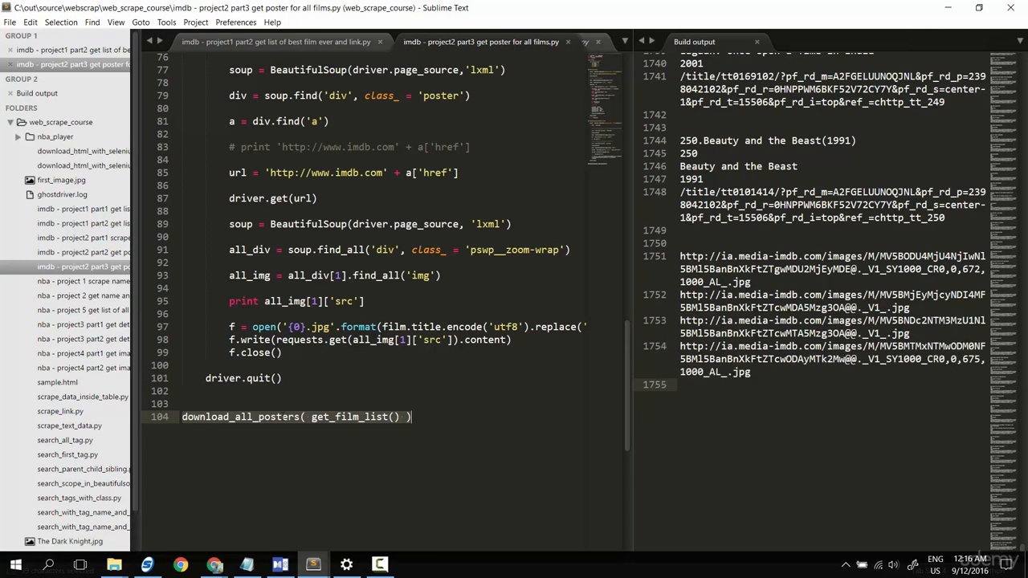
# - Show the web_scrape_course folder maximized in File Explorer with Large icons thumbnails
pyautogui.click(112, 562)
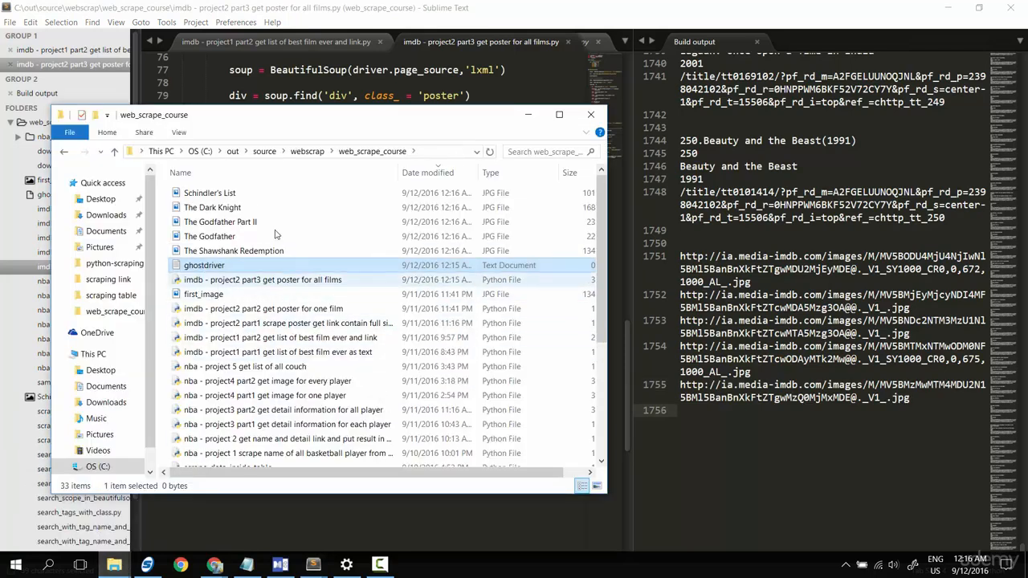
pyautogui.click(559, 114)
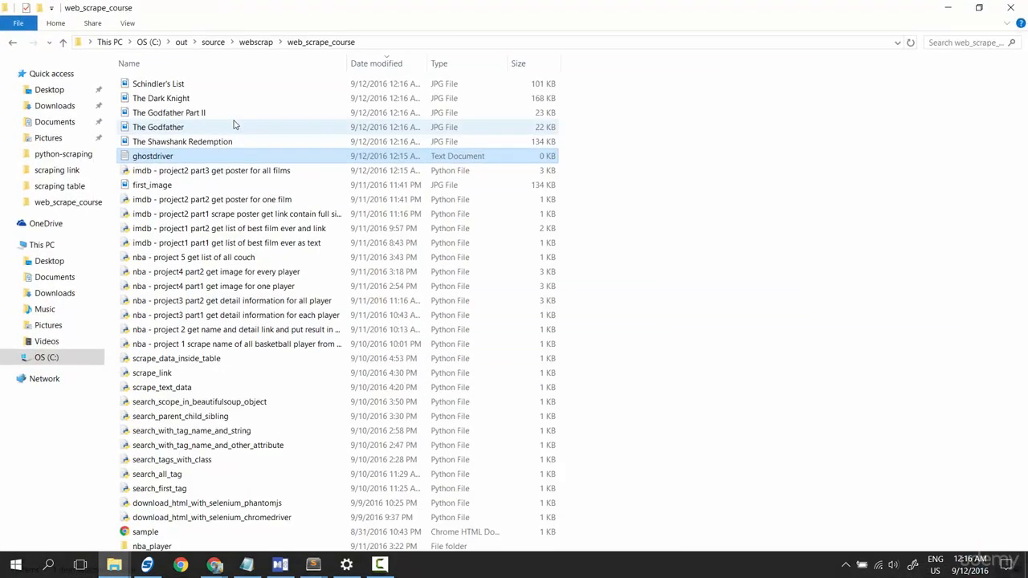
pyautogui.click(205, 42)
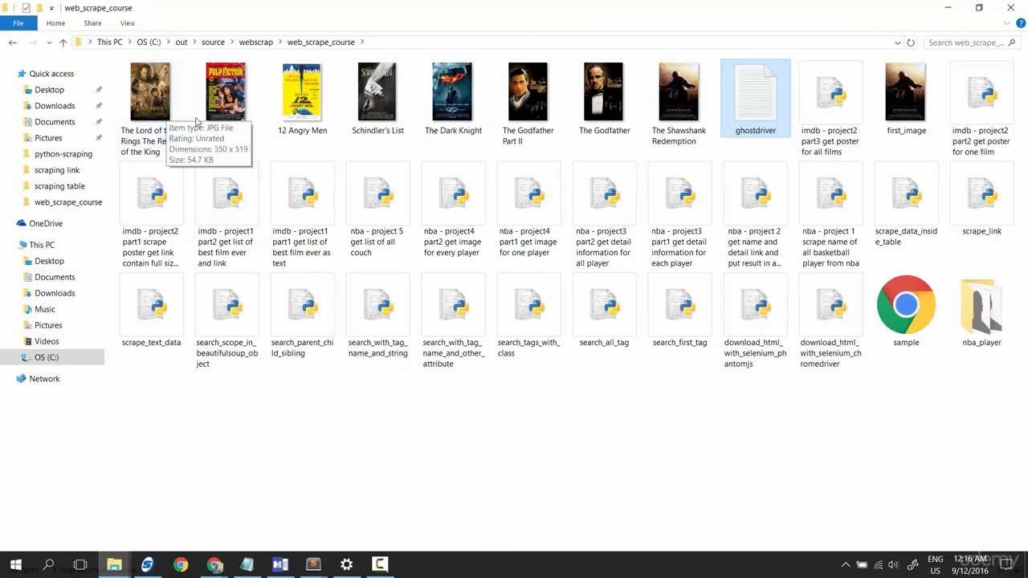
pyautogui.moveTo(228, 92)
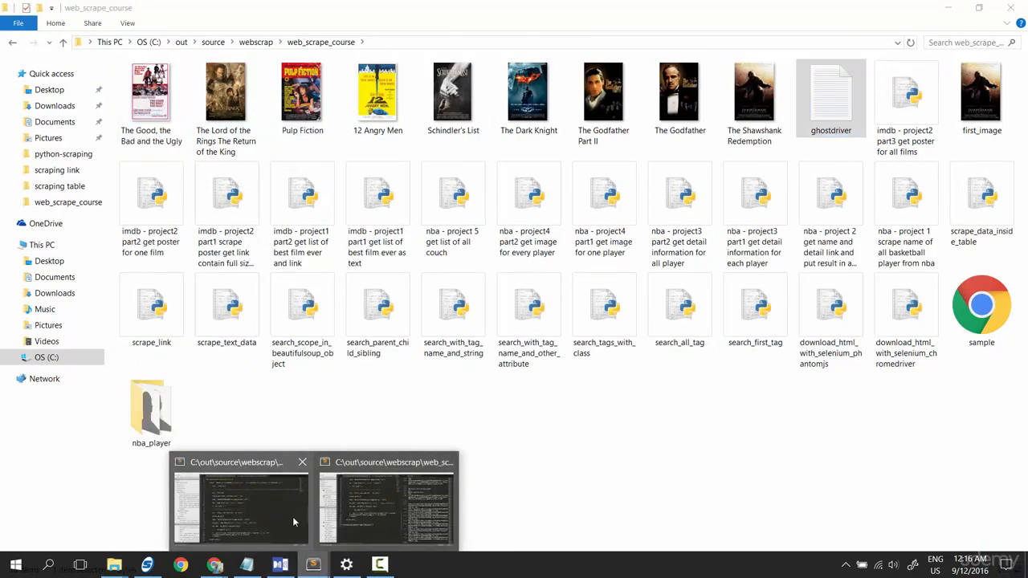
pyautogui.click(410, 514)
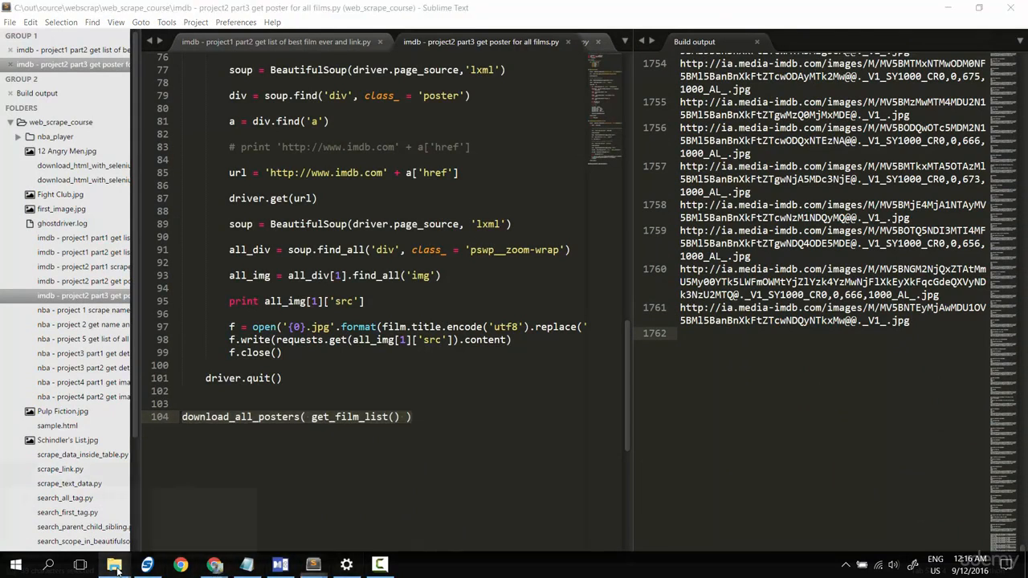
pyautogui.click(112, 562)
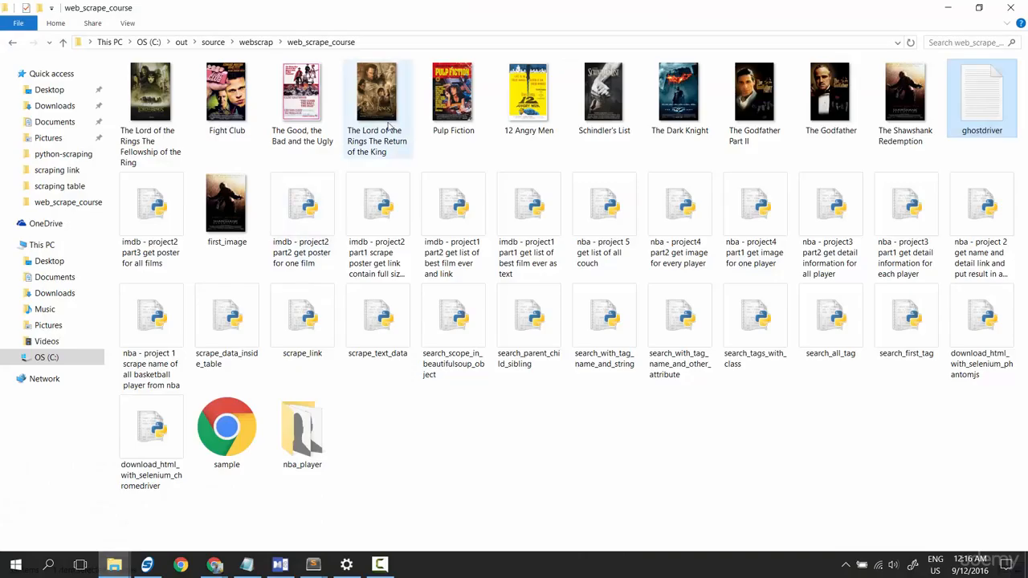
# - View The Good, the Bad and the Ugly poster in Photos and close the viewer
pyautogui.doubleClick(379, 91)
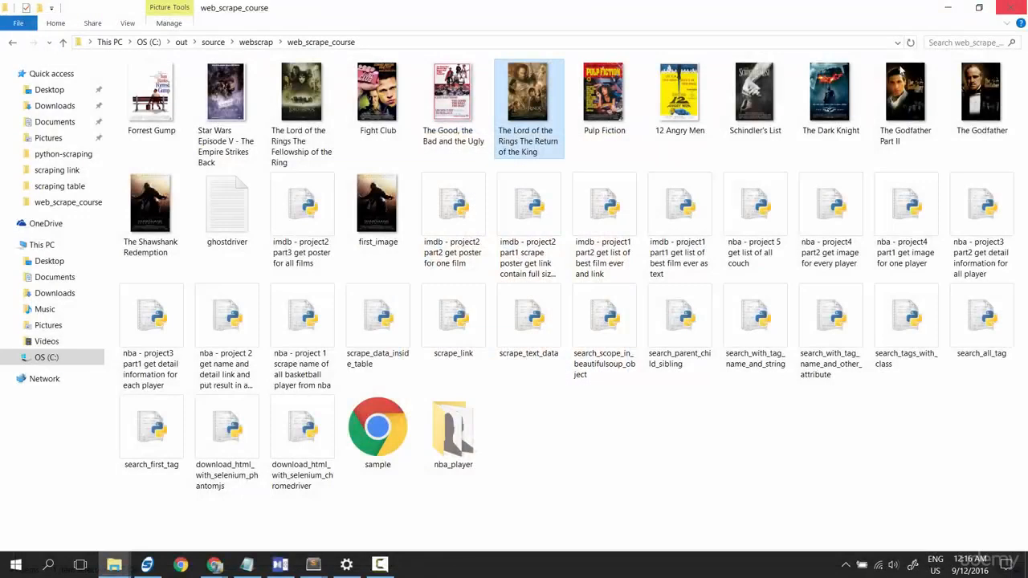
pyautogui.click(453, 91)
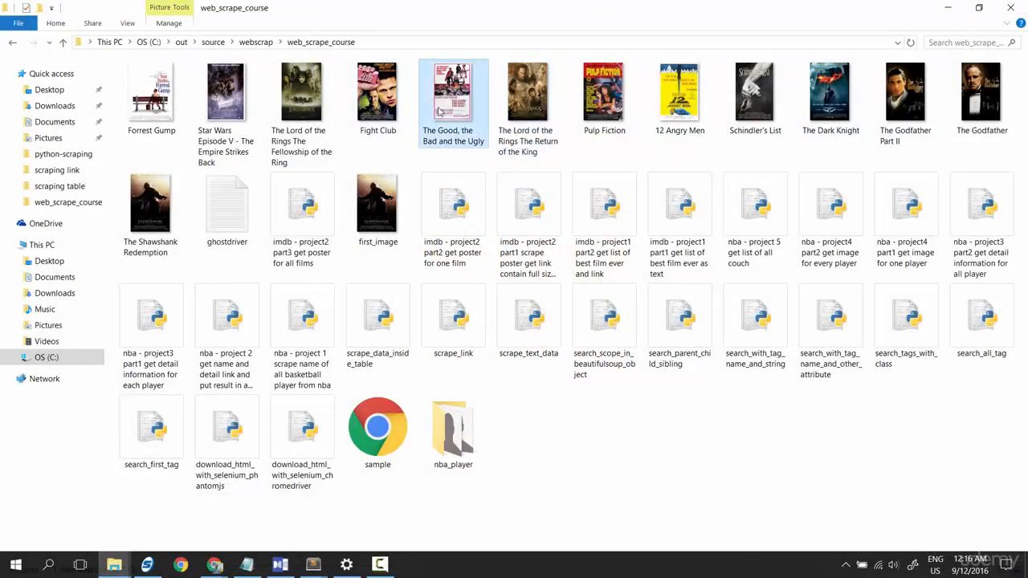
pyautogui.doubleClick(454, 90)
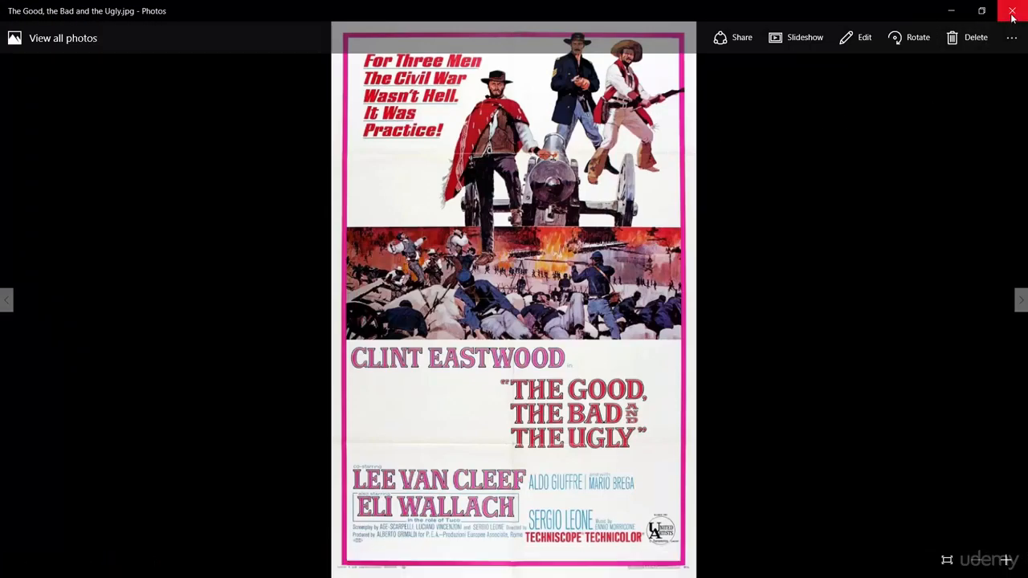
pyautogui.click(1012, 13)
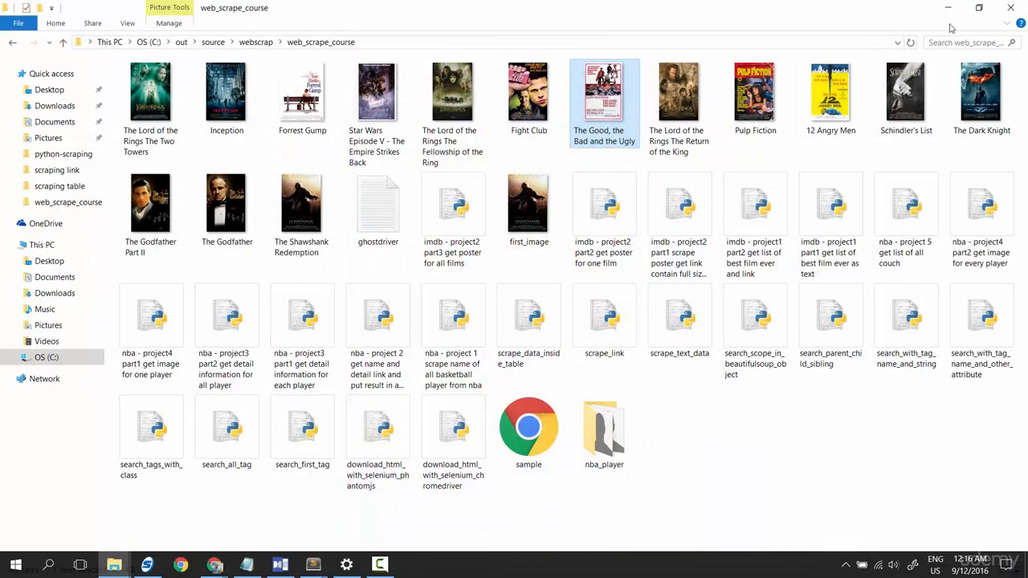